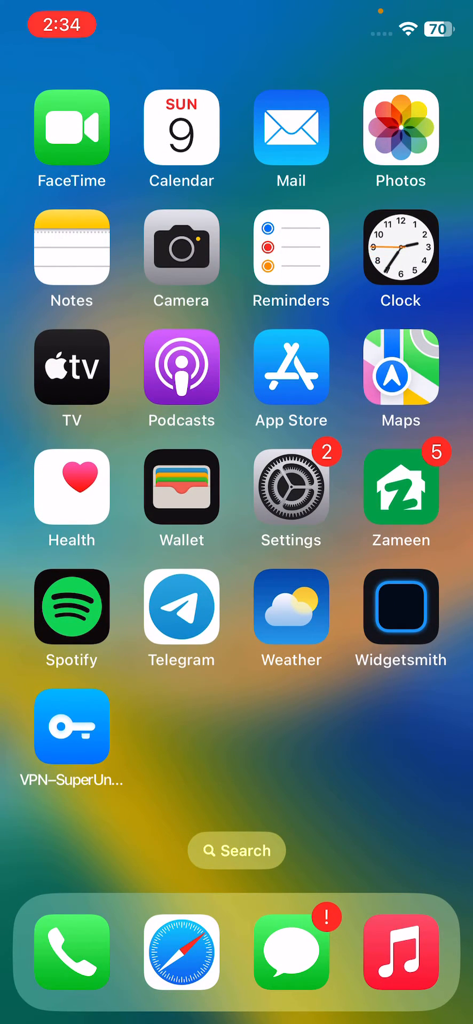
# Dismiss the failed update-check error and revisit Settings sections while troubleshooting.
pyautogui.click(290, 487)
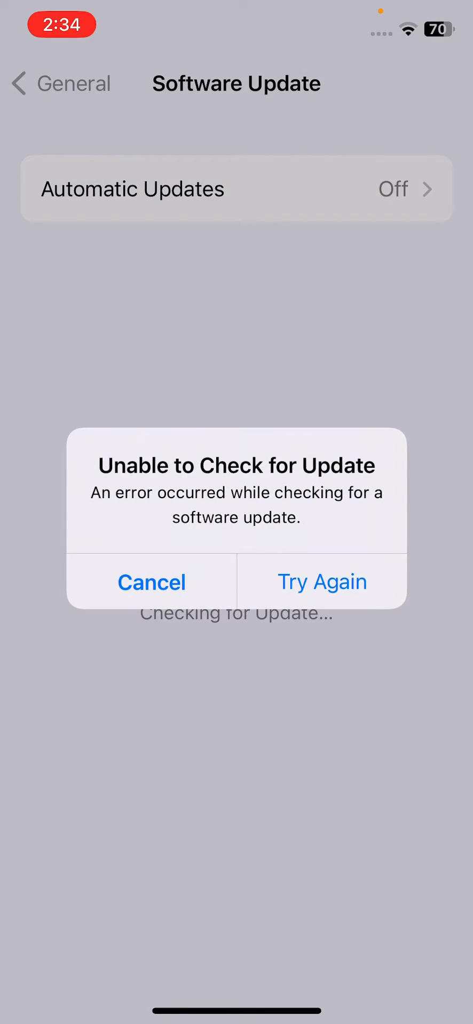
pyautogui.click(322, 583)
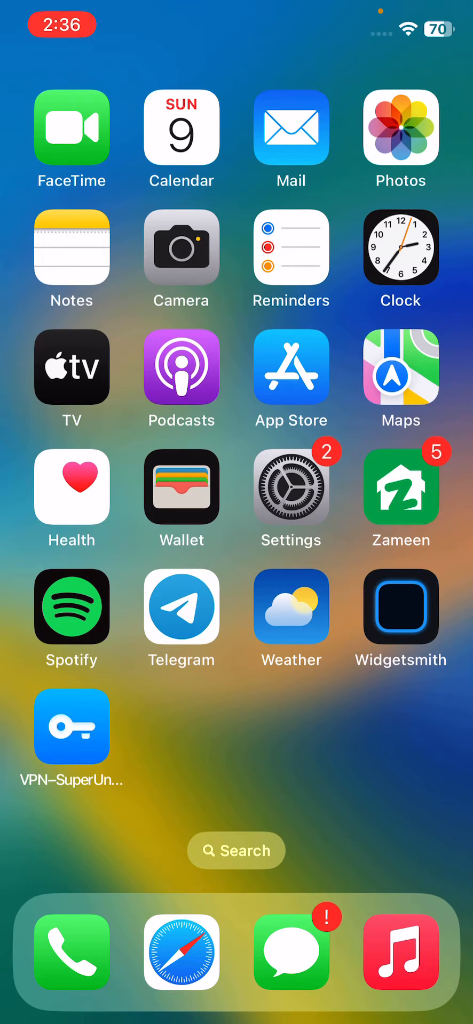
pyautogui.click(290, 486)
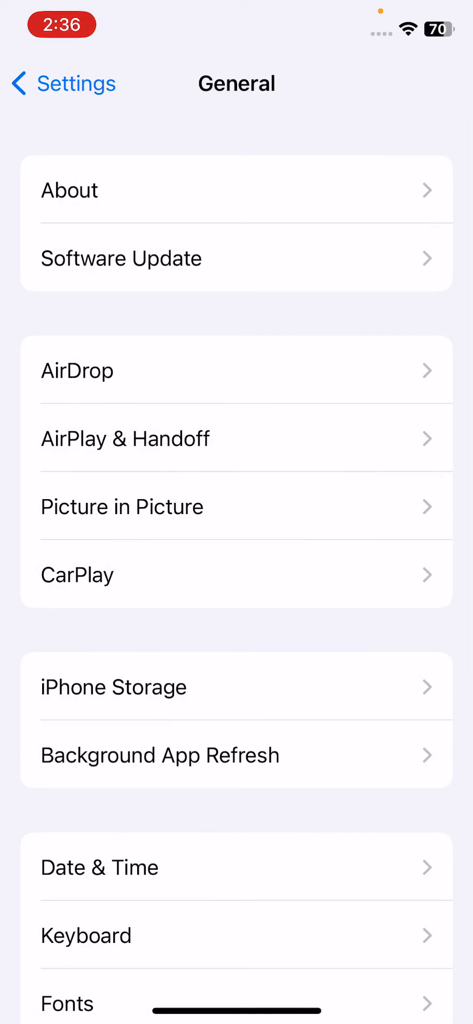
pyautogui.click(99, 868)
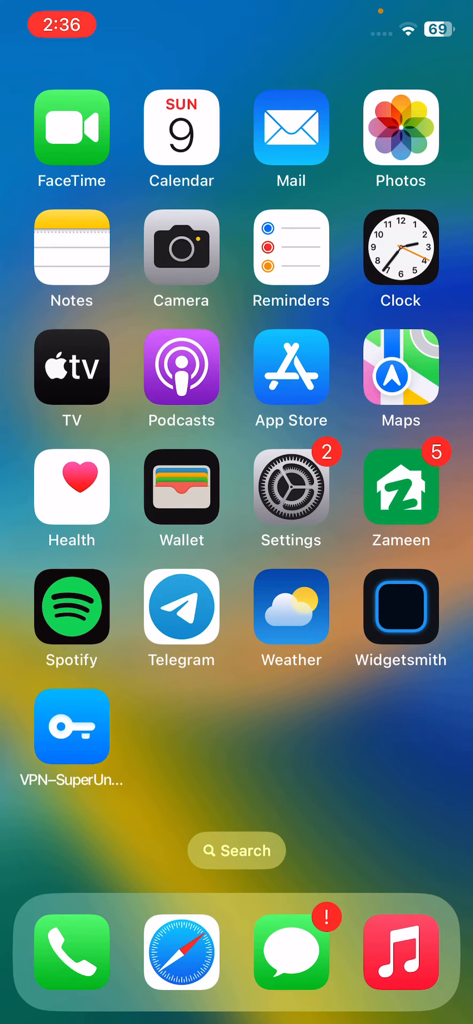
pyautogui.click(290, 488)
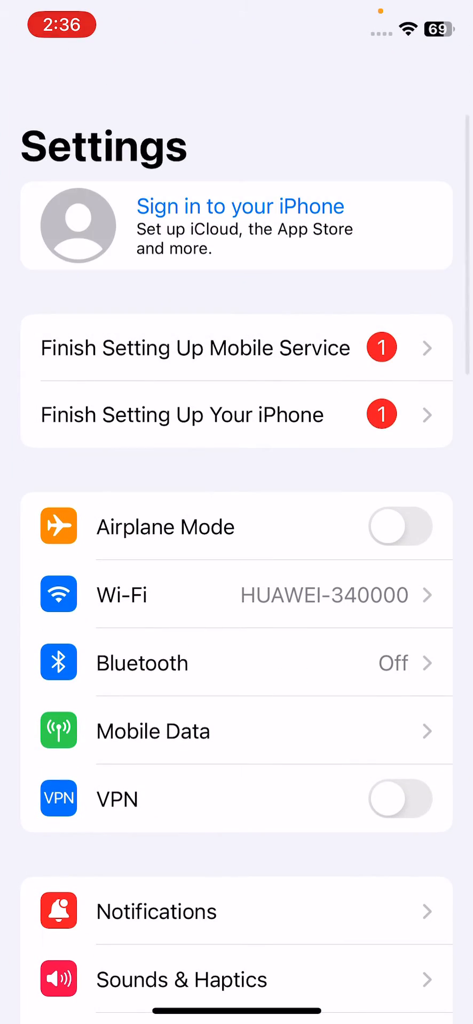
pyautogui.click(239, 207)
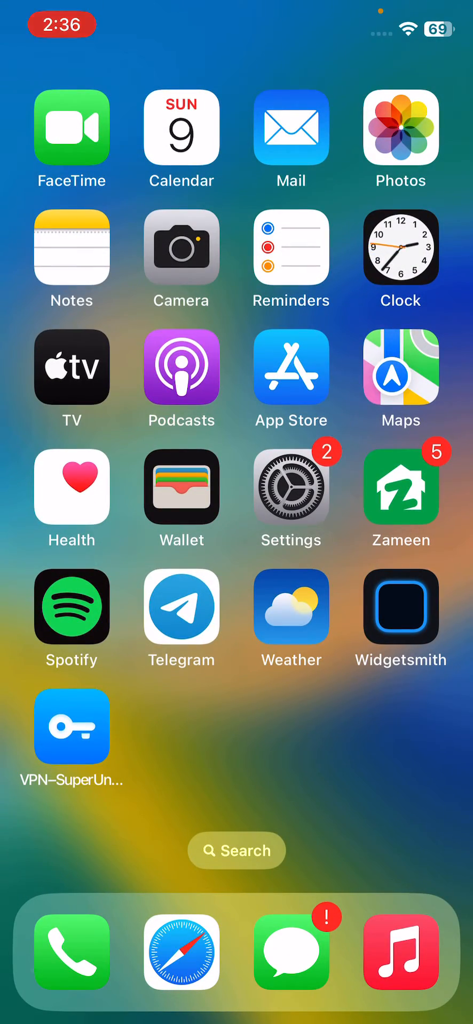
# Reach Reset All Settings under General > Transfer or Reset iPhone, raising its confirmation sheet.
pyautogui.click(290, 489)
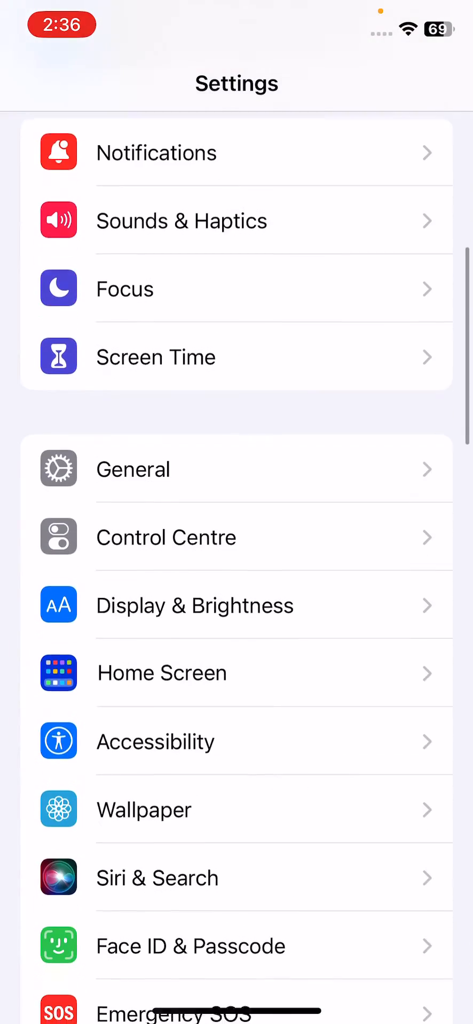
pyautogui.click(132, 469)
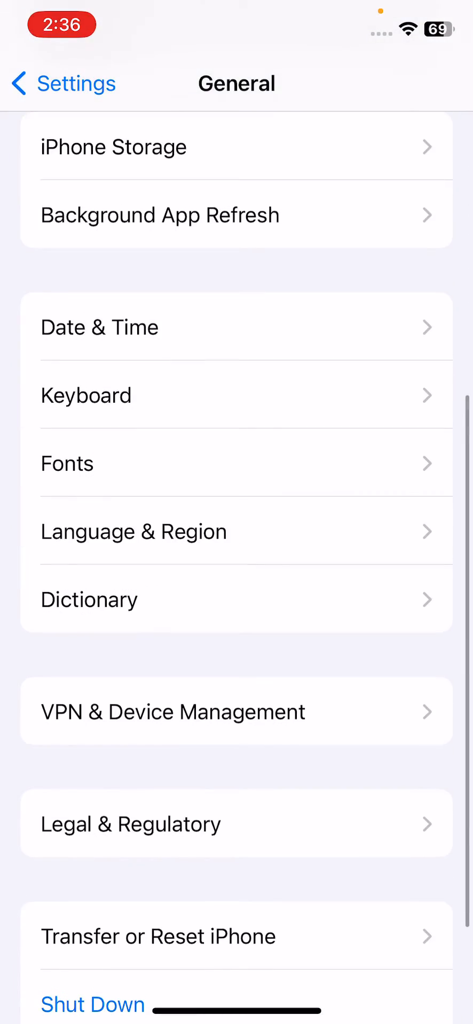
pyautogui.click(158, 937)
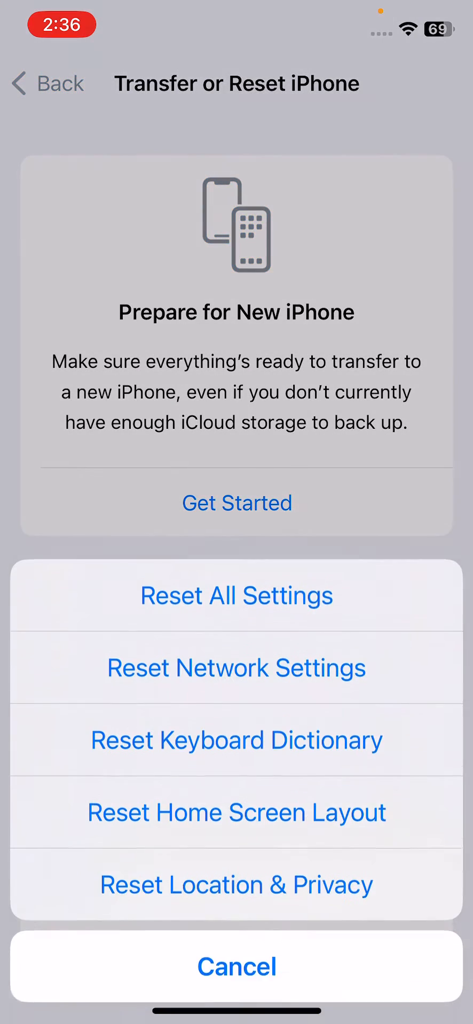
pyautogui.click(236, 595)
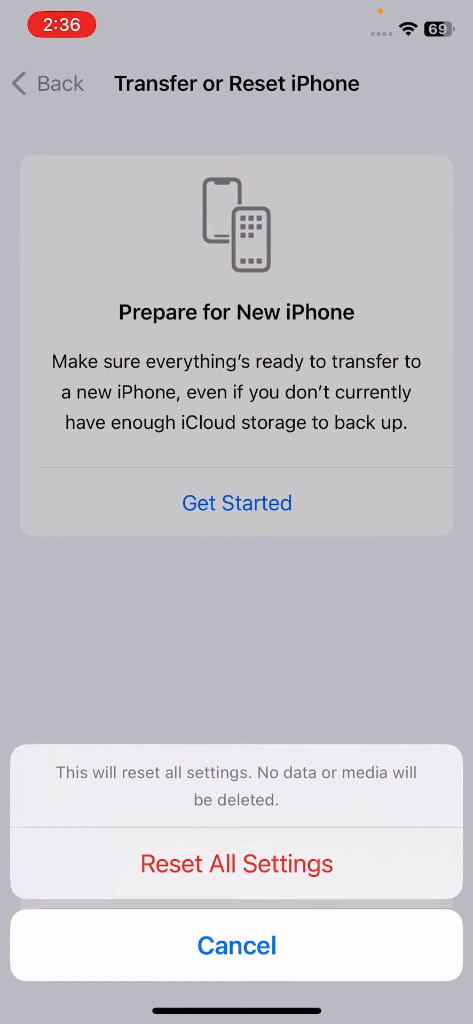